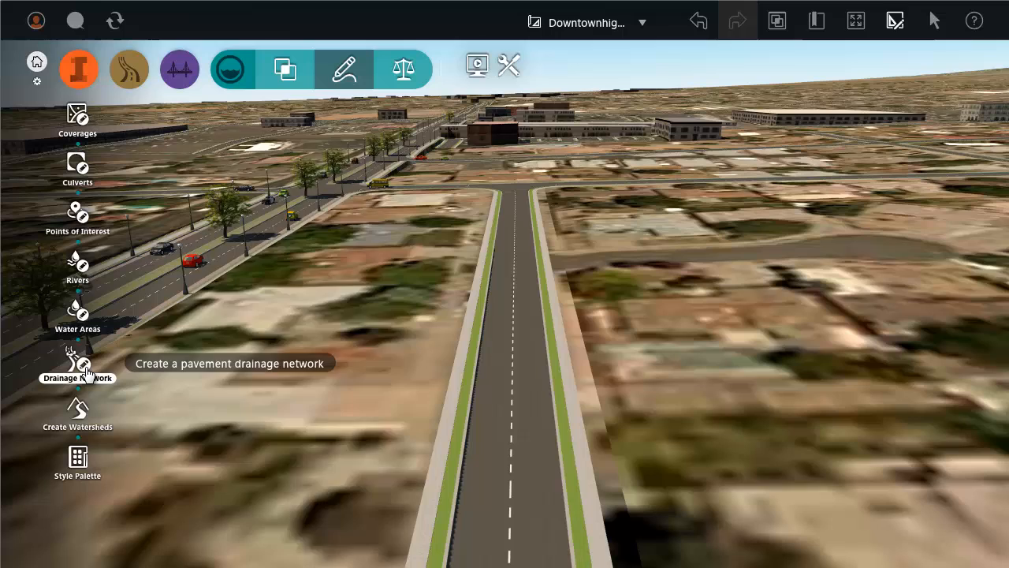
Start a pavement drainage network sketch and dismiss its default settings panel.
click(78, 361)
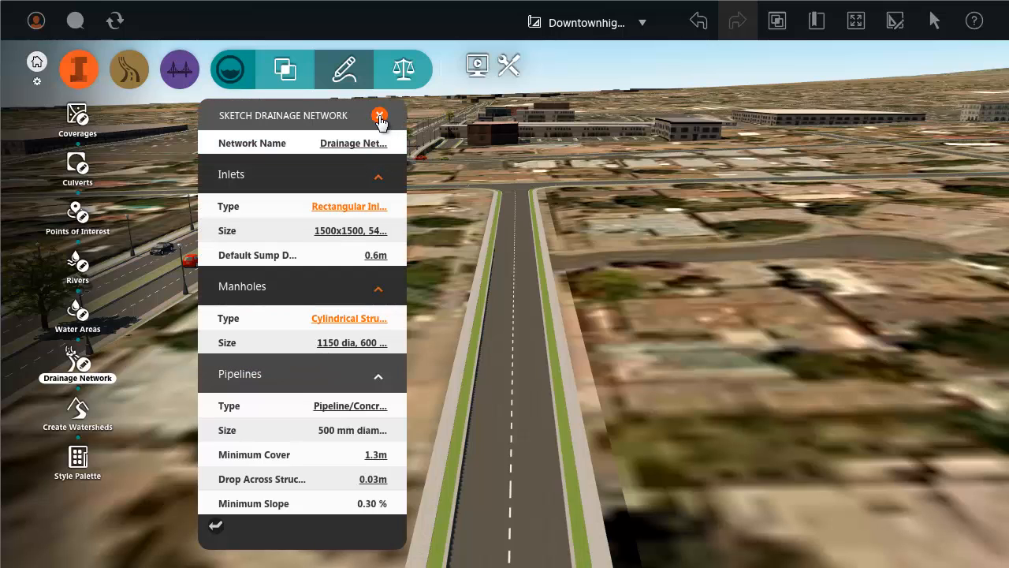
click(382, 115)
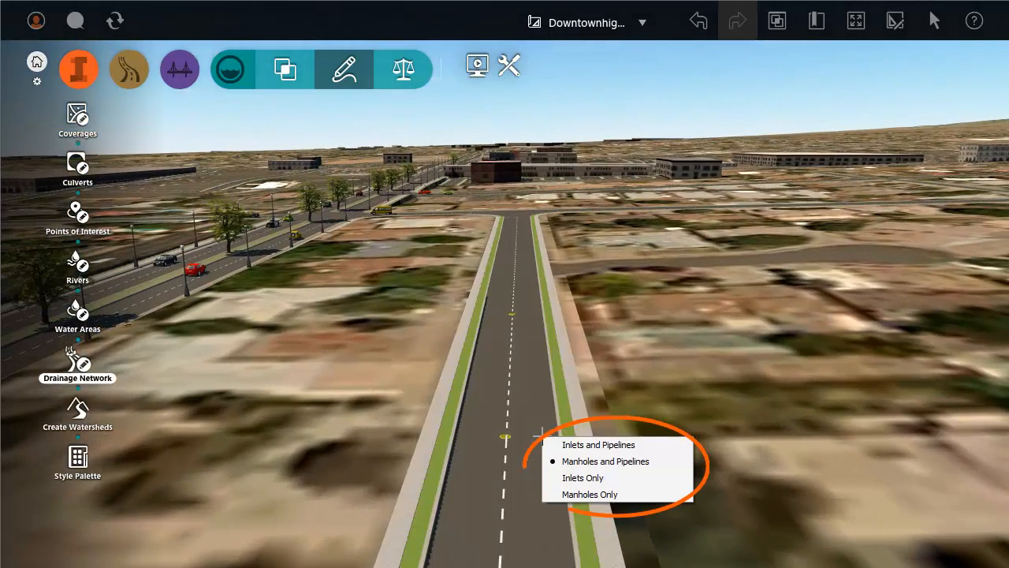
Switch to laying manholes with pipelines and place the first manhole on the road centreline.
click(605, 460)
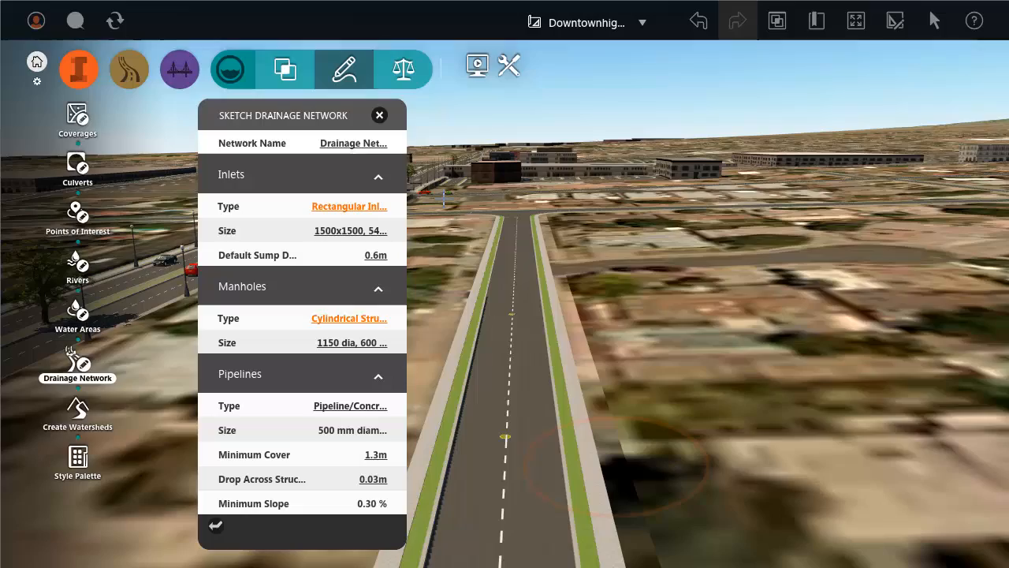
click(378, 115)
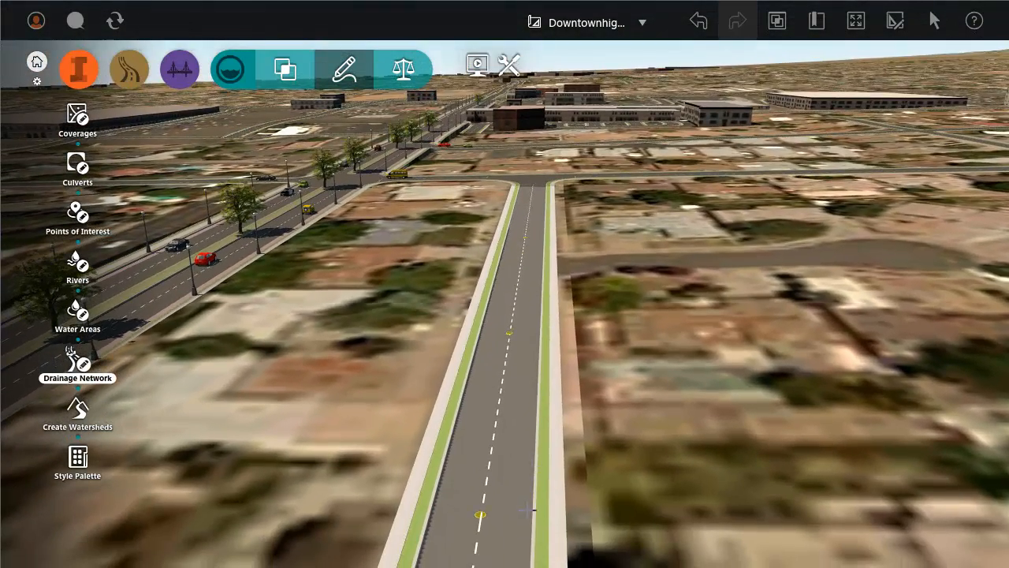
click(479, 514)
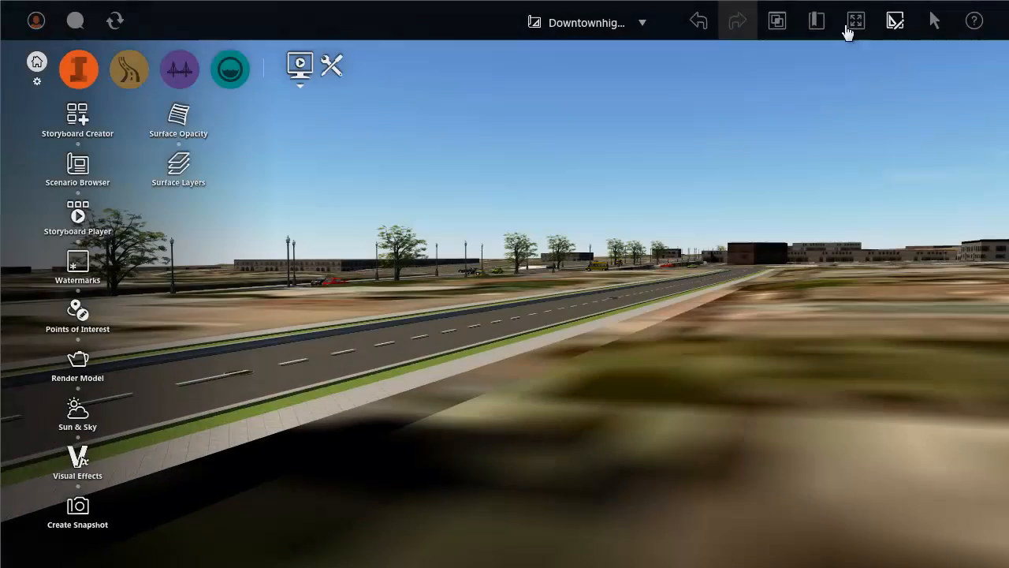
Toggle Surface Opacity to 50% so structures beneath the road show through.
click(178, 114)
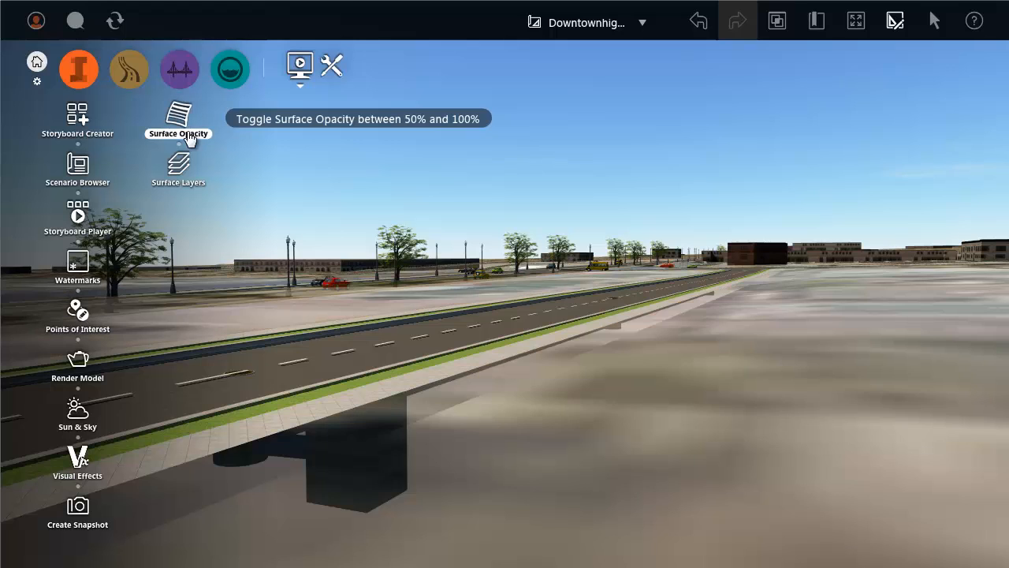
click(178, 113)
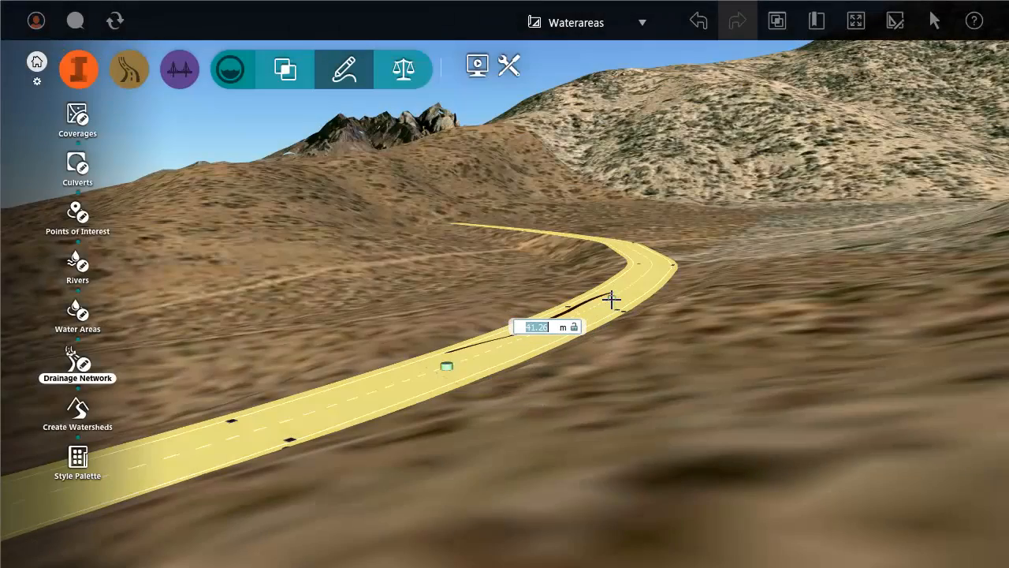
Enable Show high and low points, labelling the road's high point at 1928.67 m.
click(612, 298)
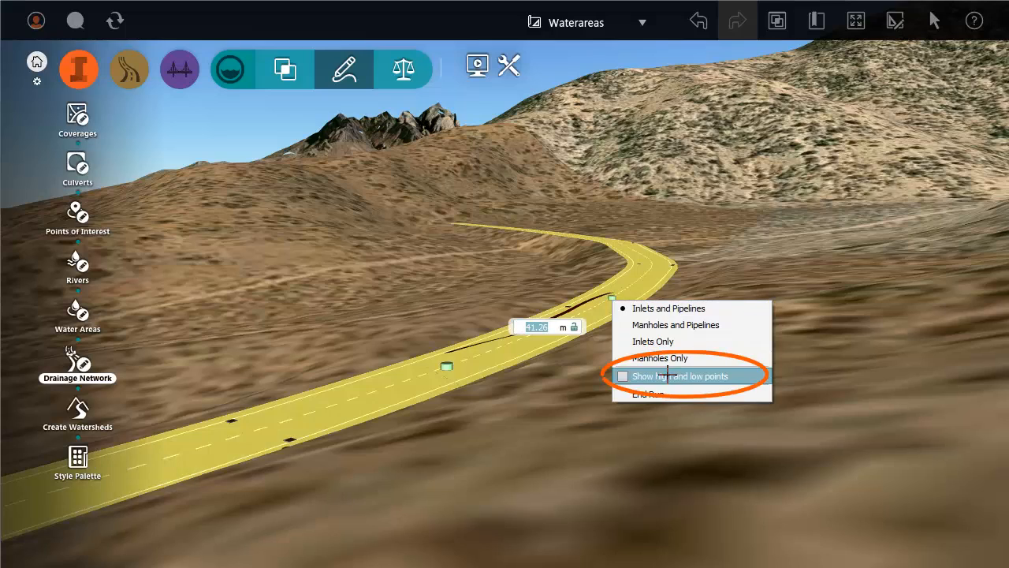
click(681, 376)
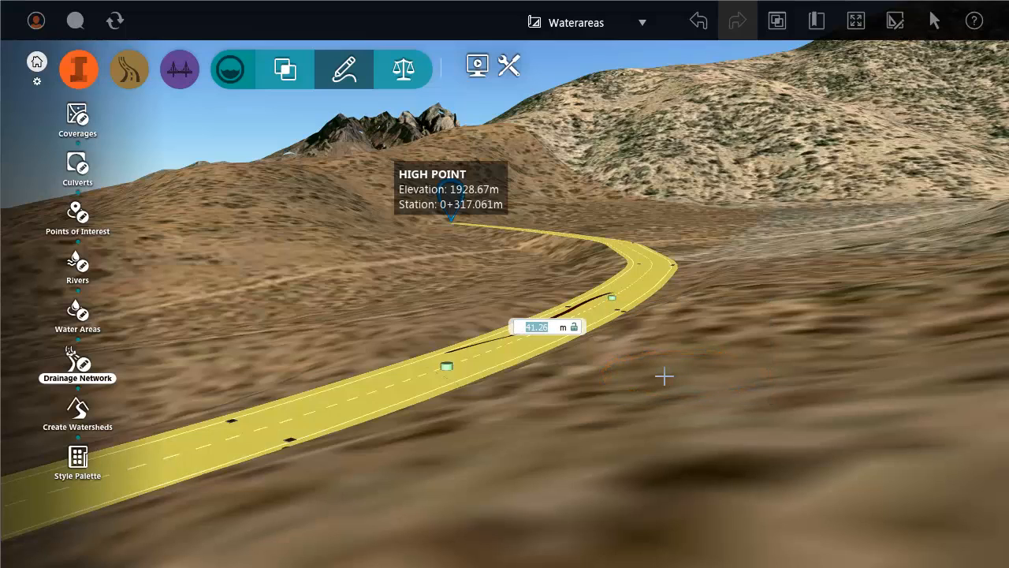